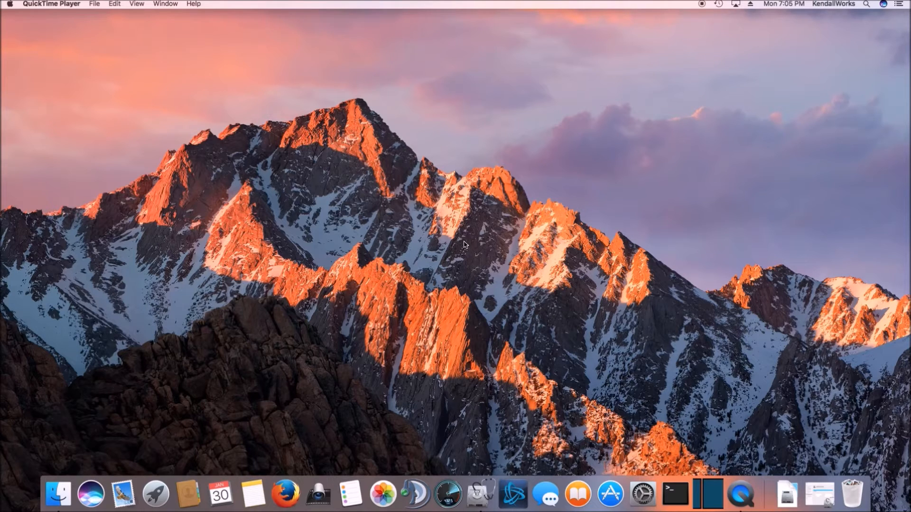
mouse_move(786, 494)
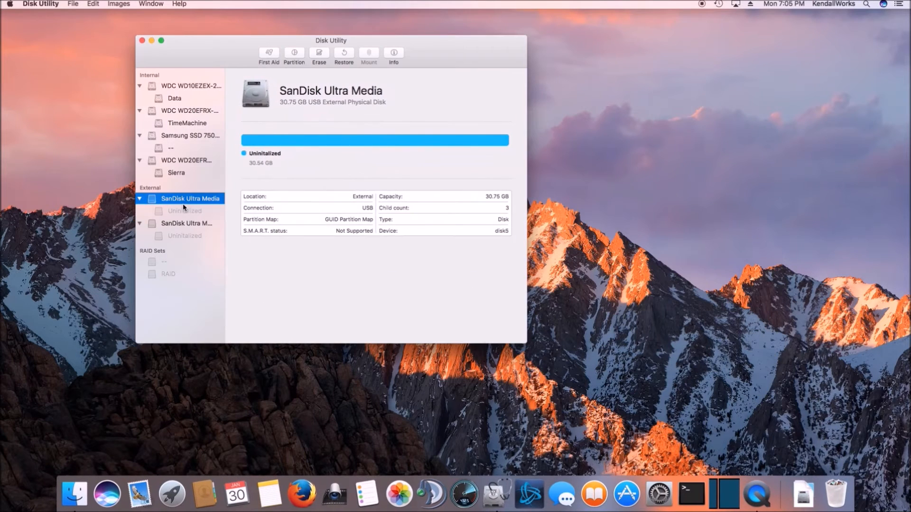
mouse_move(202, 207)
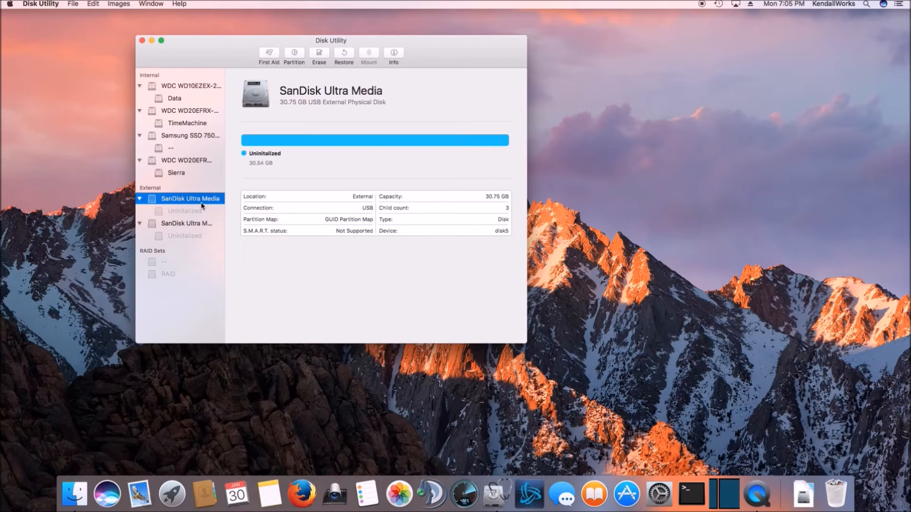
mouse_move(342, 99)
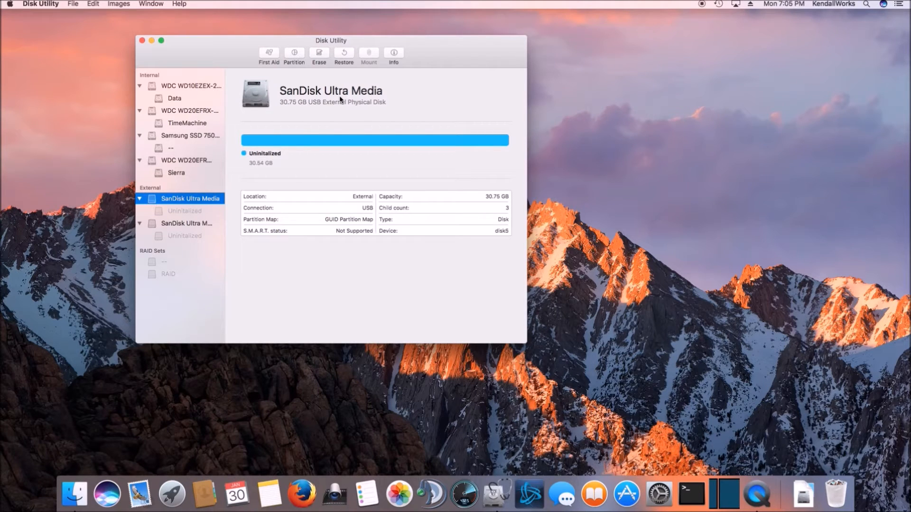
mouse_move(312, 76)
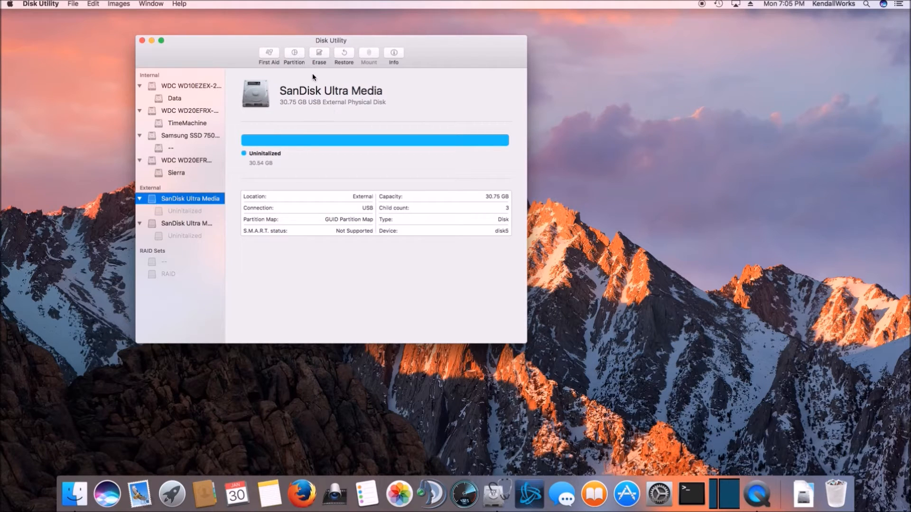
Erase the first SanDisk Ultra Media drive as a Mac OS Extended (Journaled) volume named Test
left_click(318, 55)
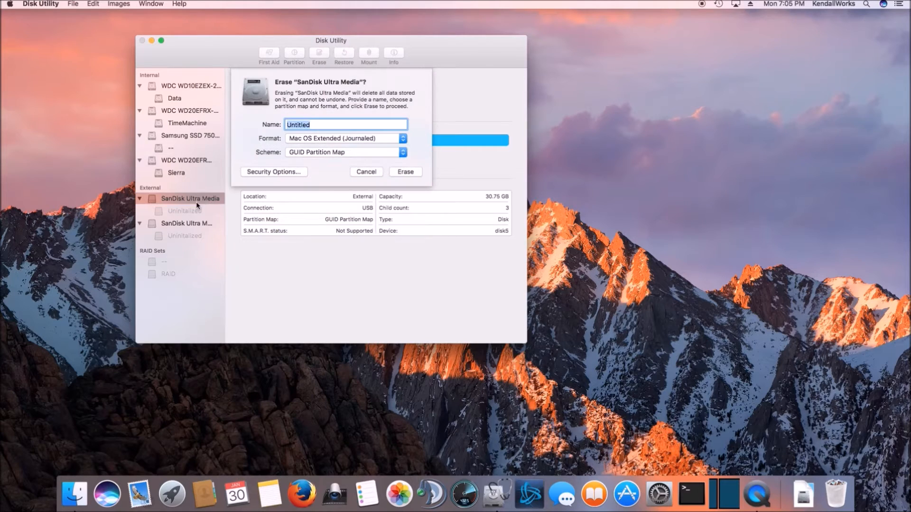
type("Test")
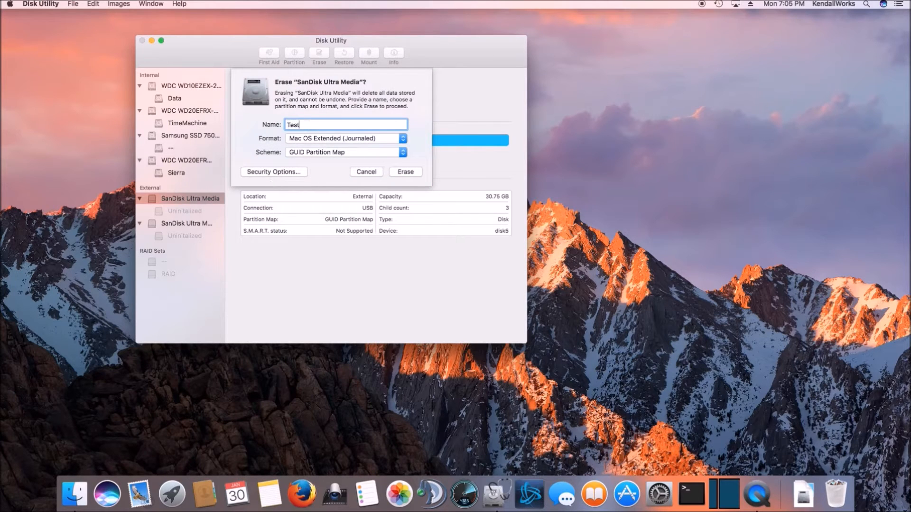
left_click(367, 172)
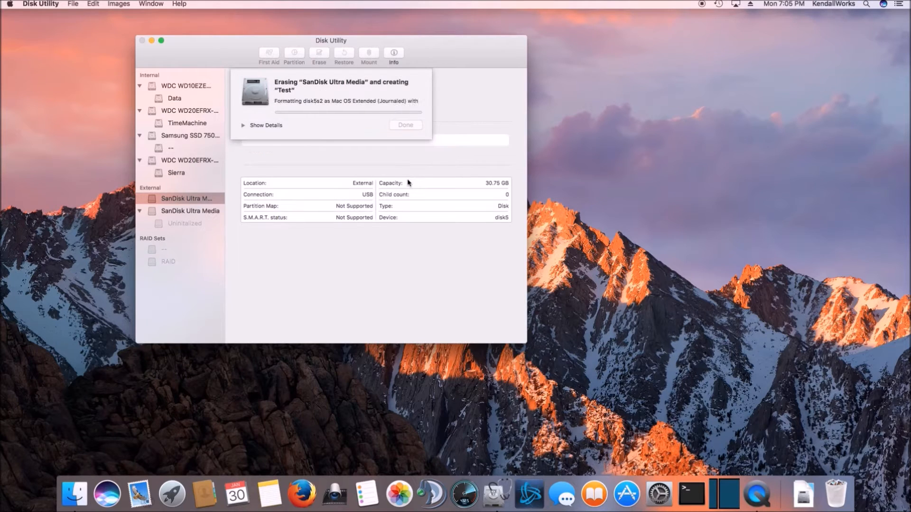
mouse_move(200, 208)
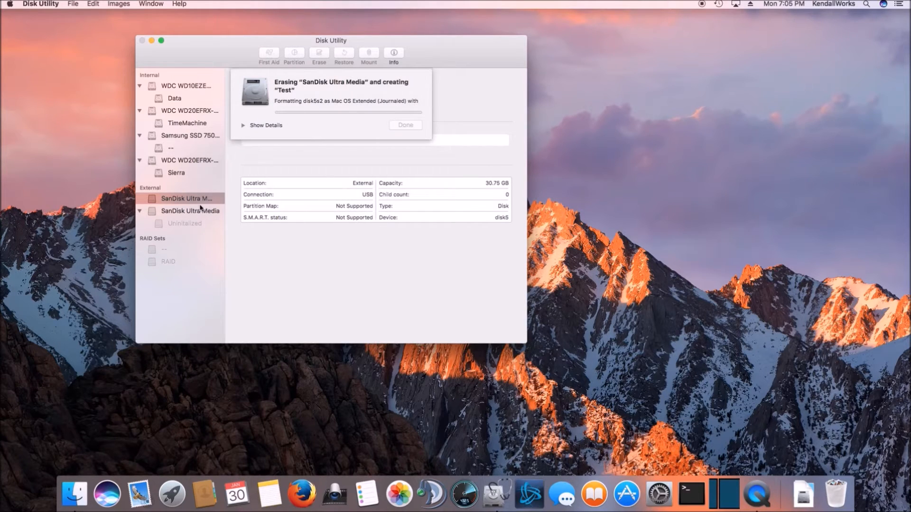
left_click(406, 125)
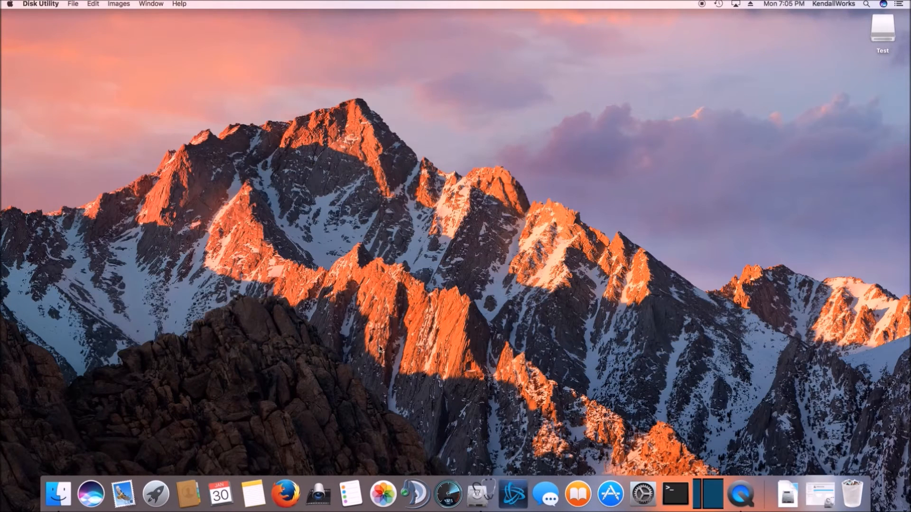
Launch Blackmagic Disk Speed Test and choose the Test volume as the target drive
left_click(446, 495)
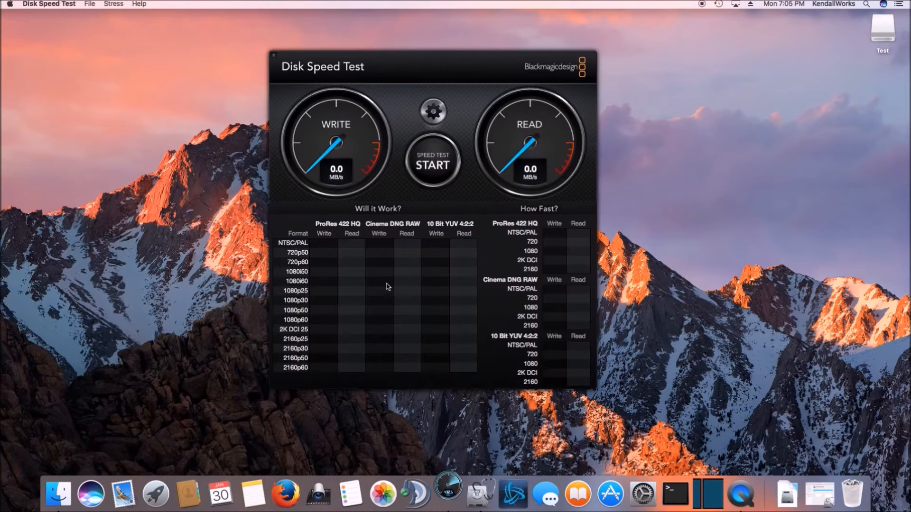
left_click(433, 112)
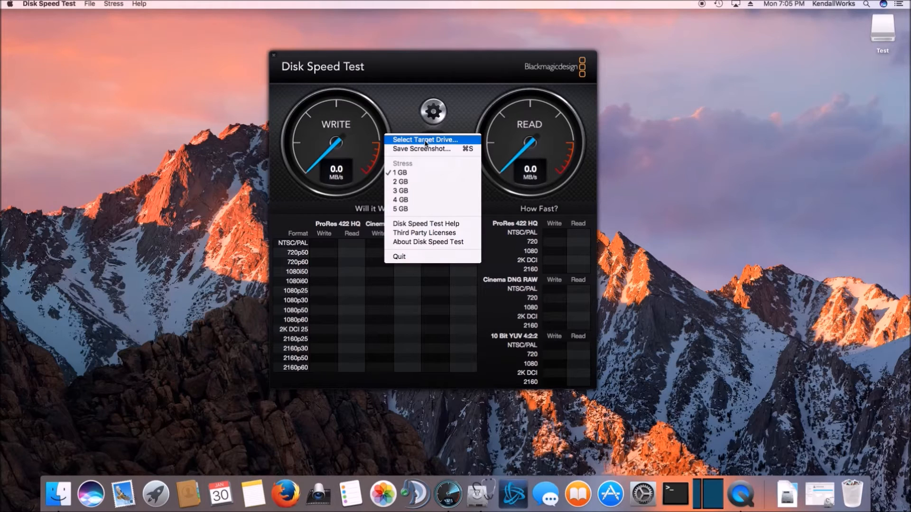
left_click(425, 139)
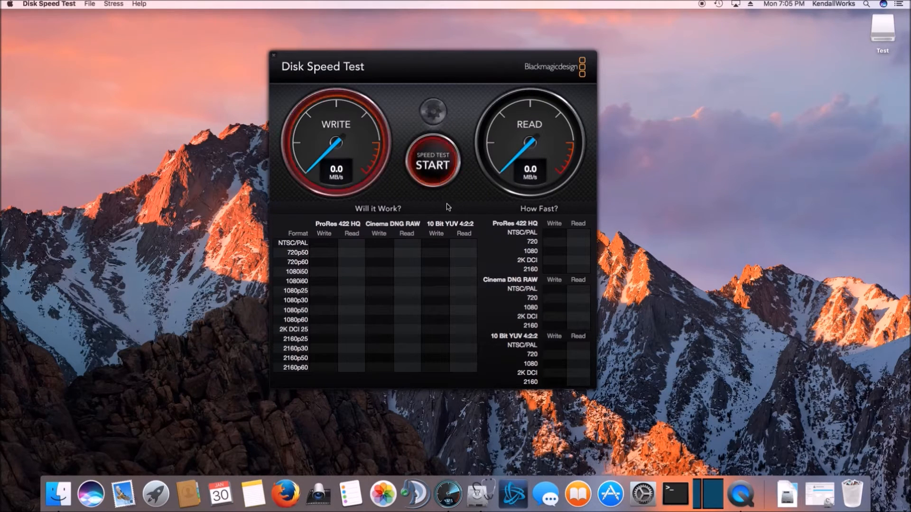
Run the benchmark on Test, getting about 48.6 MB/s write and 145.0 MB/s read
left_click(432, 161)
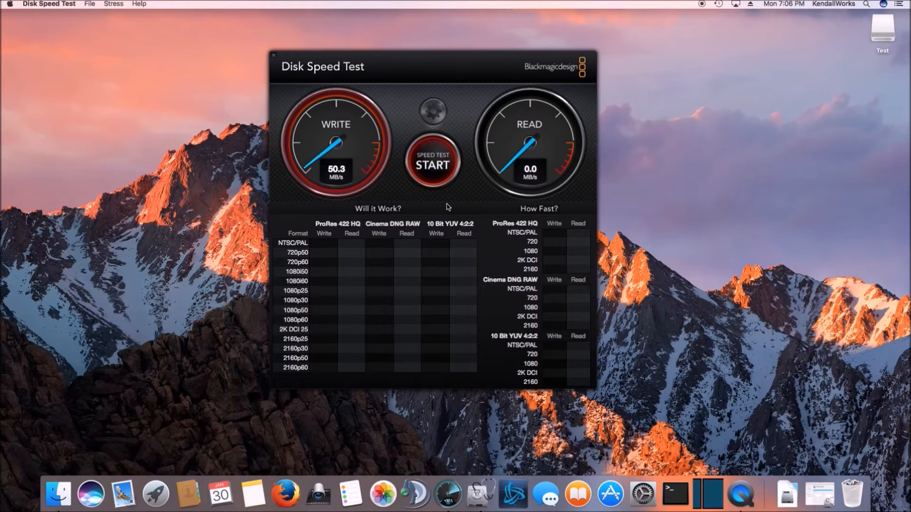
left_click(433, 161)
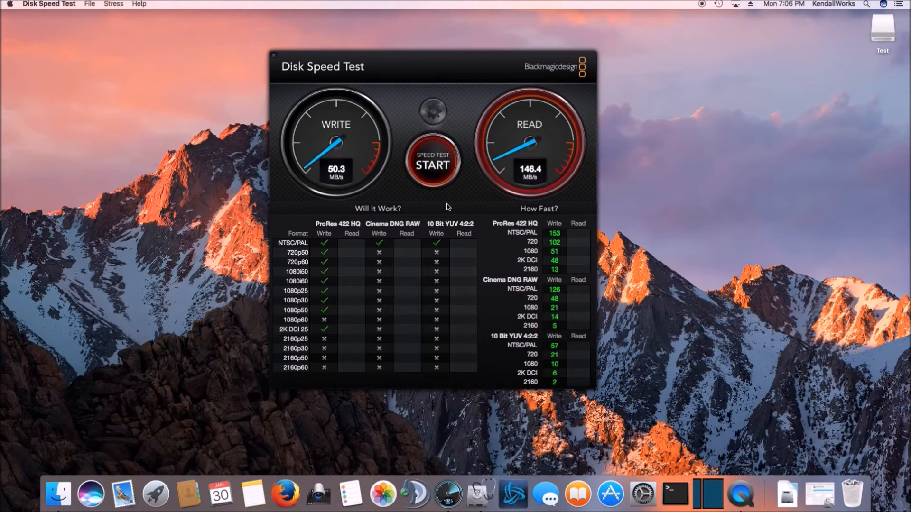
left_click(432, 163)
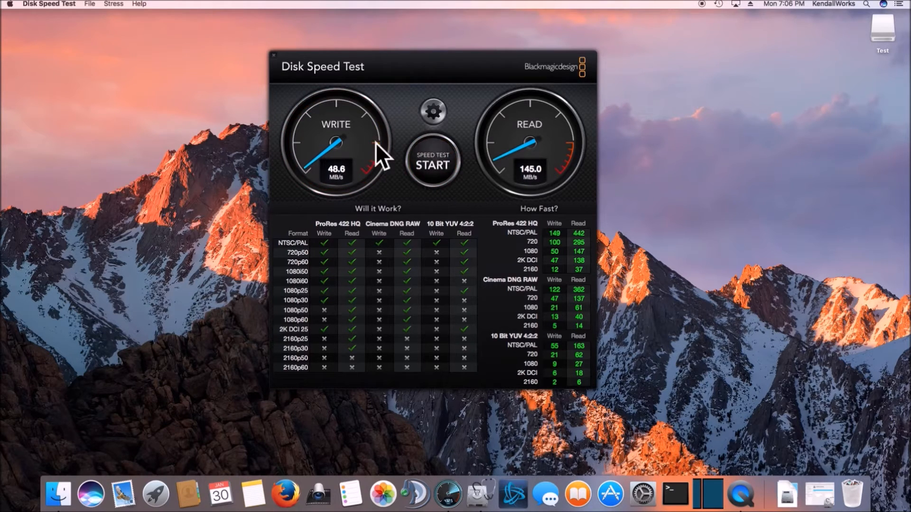
Return to Disk Utility and start RAID Assistant on the first SanDisk Ultra Media drive
left_click(273, 56)
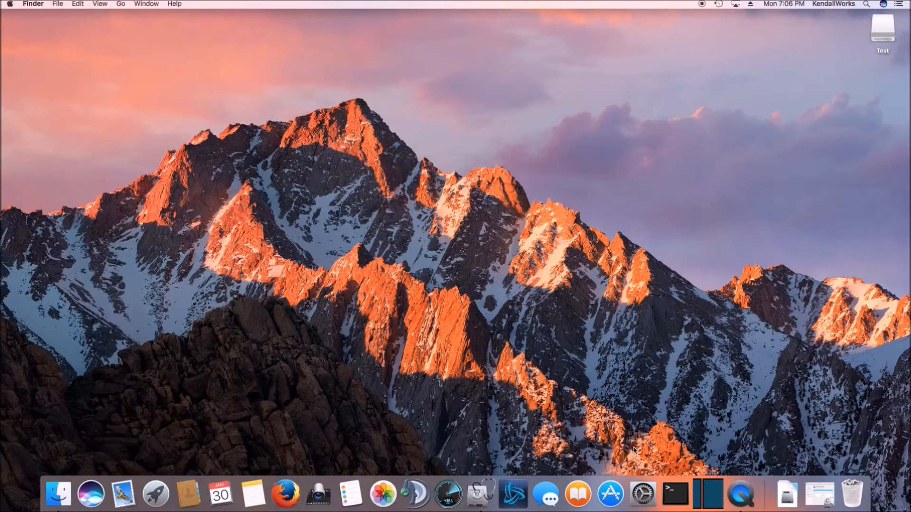
left_click(481, 494)
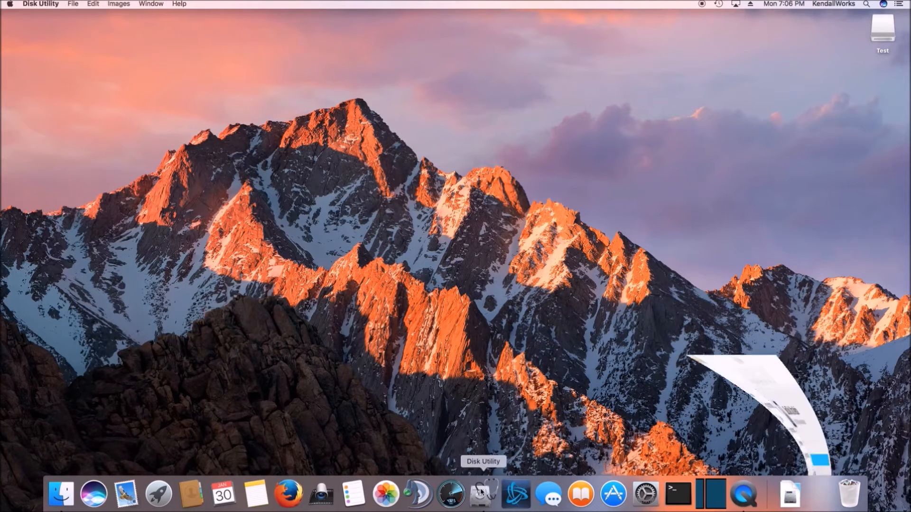
left_click(482, 495)
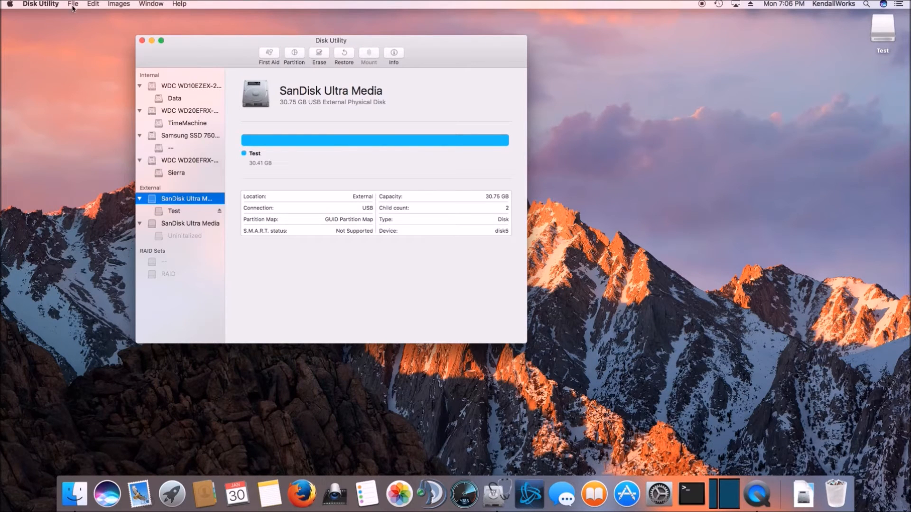
left_click(73, 4)
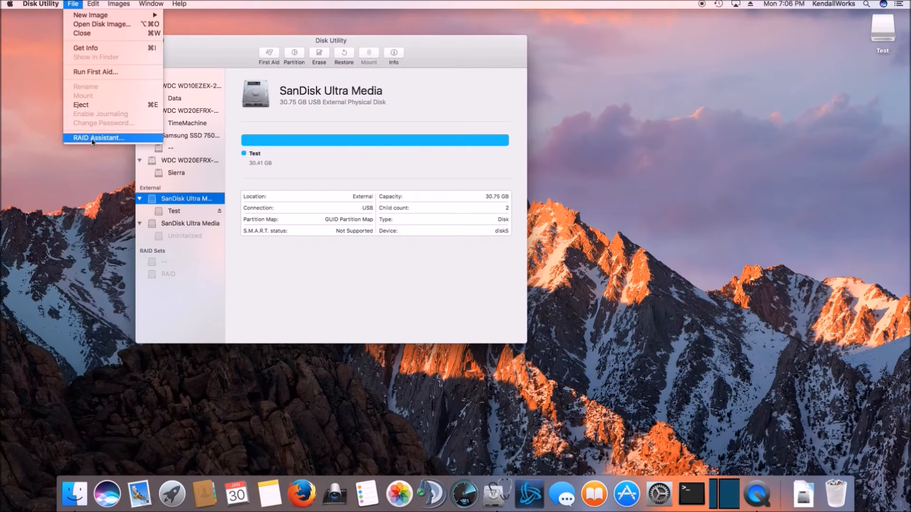
left_click(97, 138)
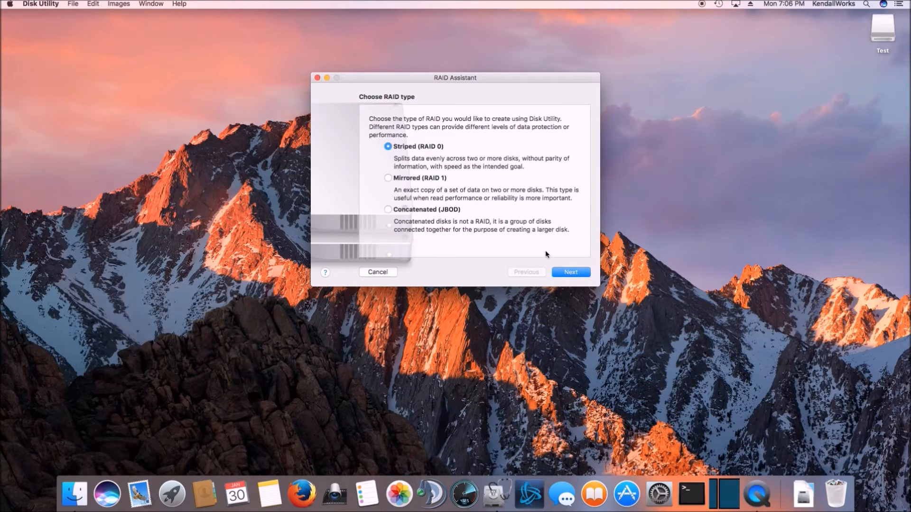
Accept Striped (RAID 0), rename the set and confirm creation, which fails writing disk5's partition map
left_click(571, 272)
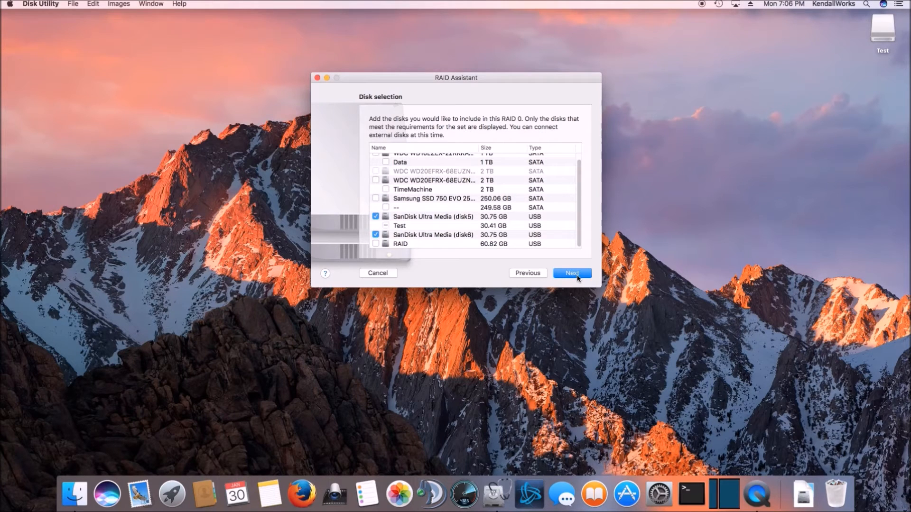
left_click(571, 273)
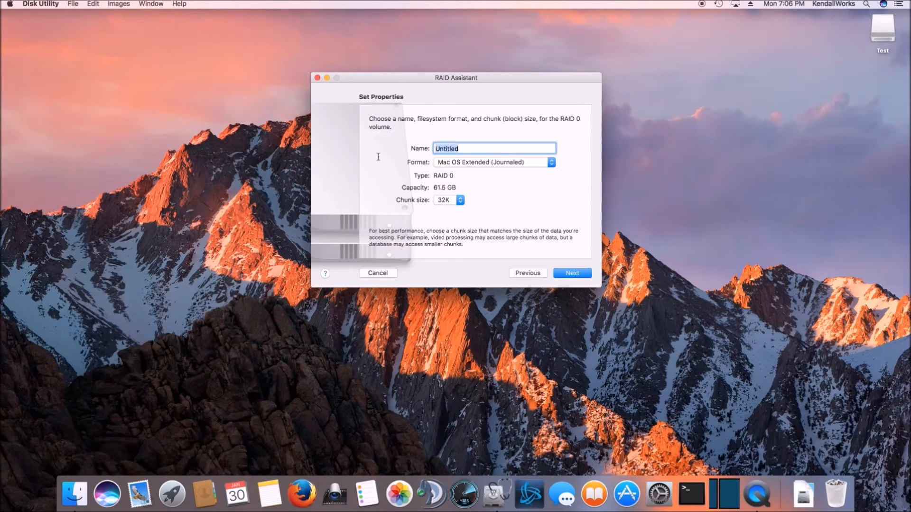
type("R")
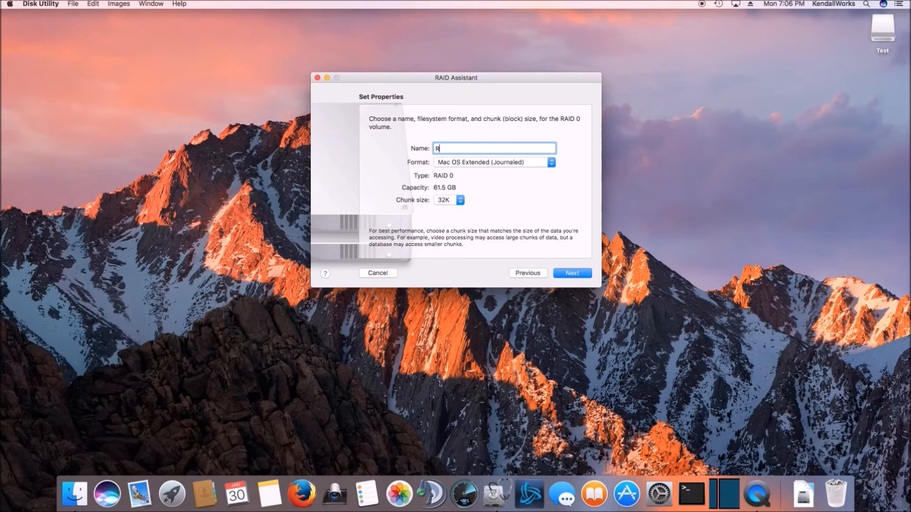
left_click(571, 273)
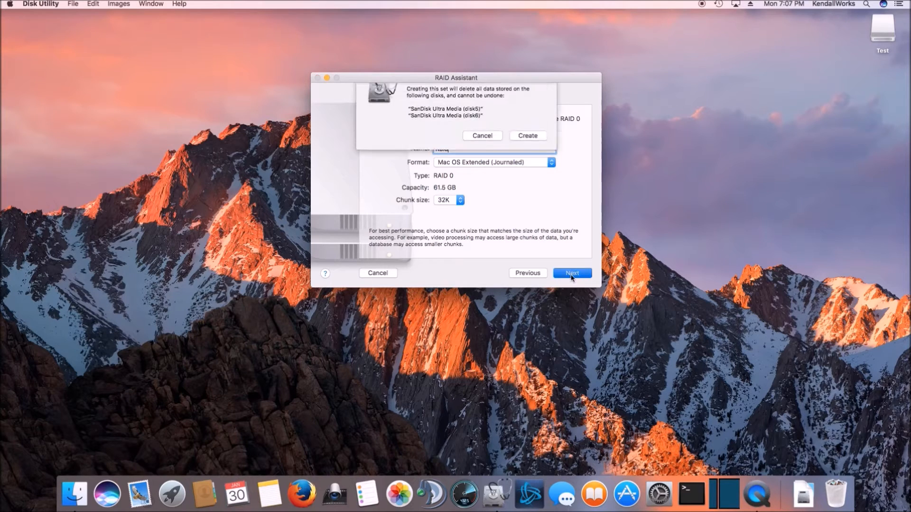
left_click(527, 135)
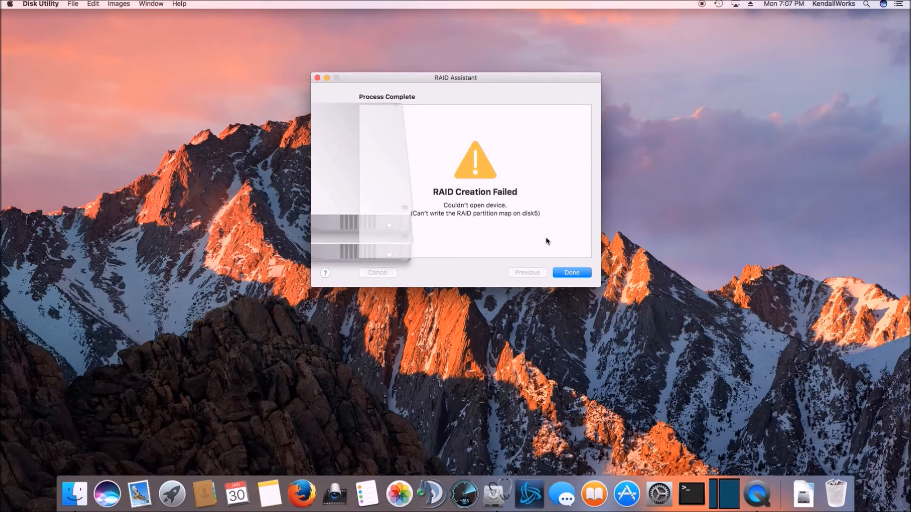
Restart RAID Assistant and create a Striped (RAID 0) set named Raid from both SanDisk drives
left_click(570, 273)
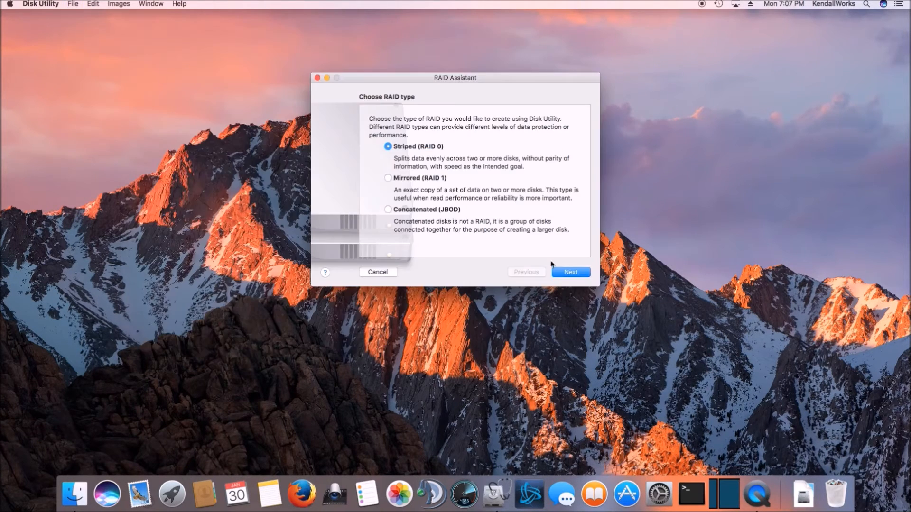
left_click(570, 272)
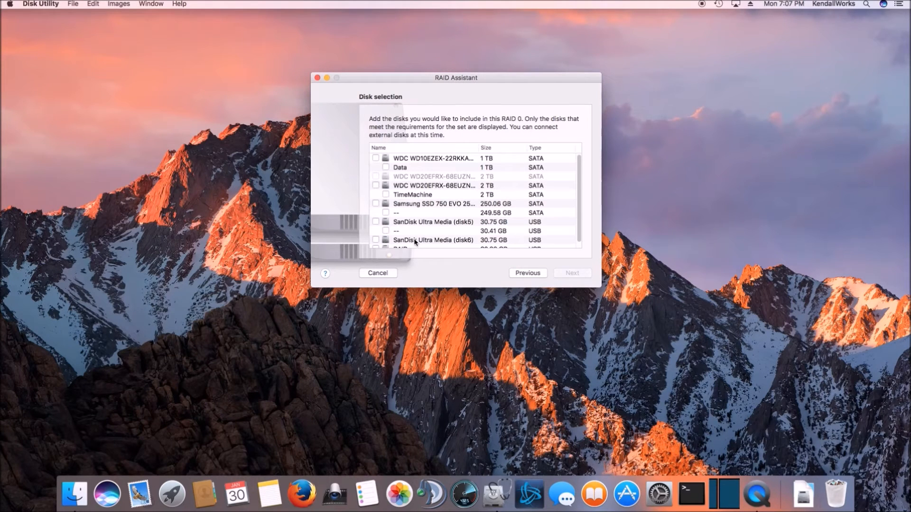
left_click(571, 272)
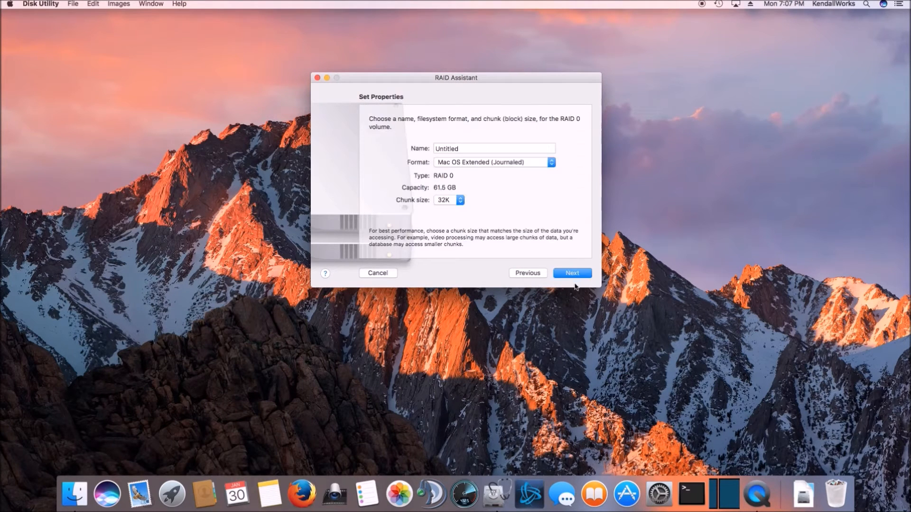
left_click(494, 148)
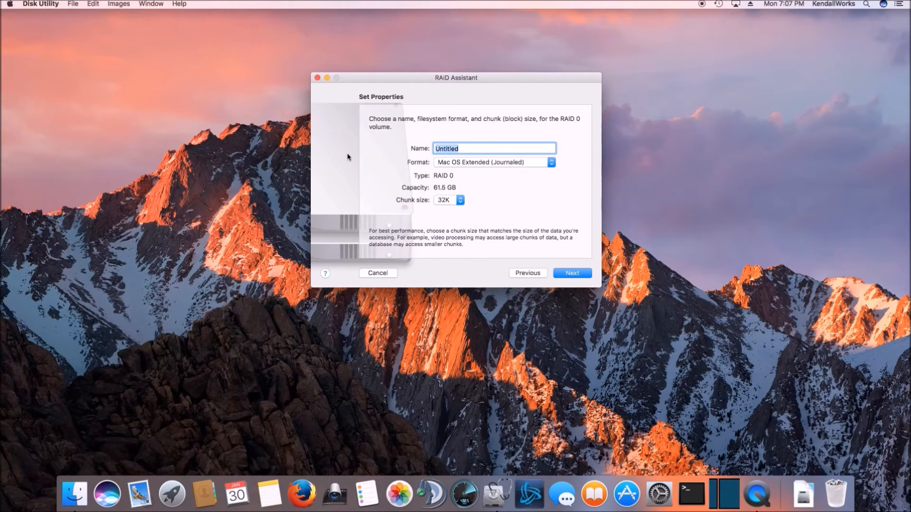
left_click(571, 274)
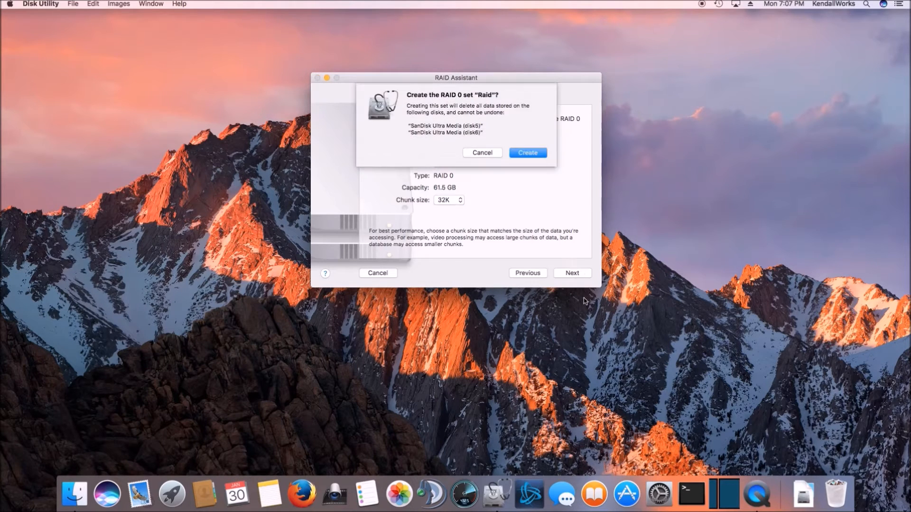
left_click(526, 152)
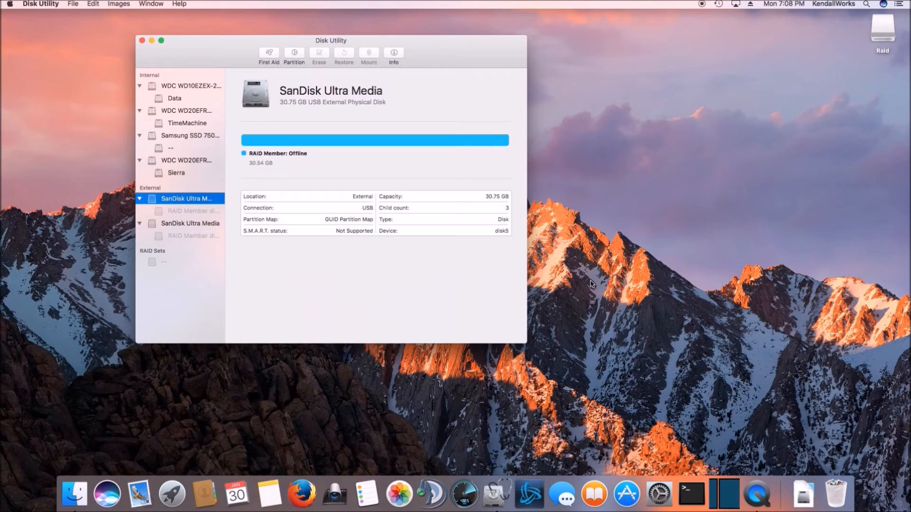
mouse_move(464, 84)
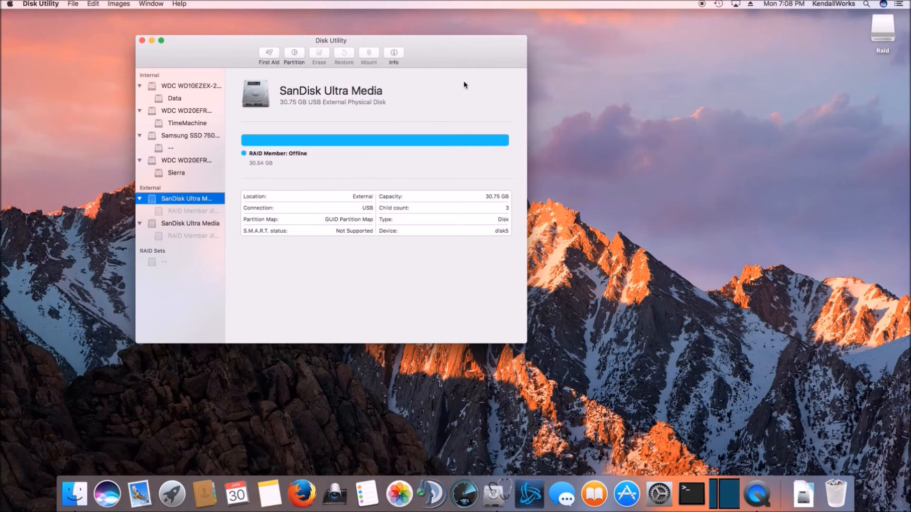
mouse_move(463, 494)
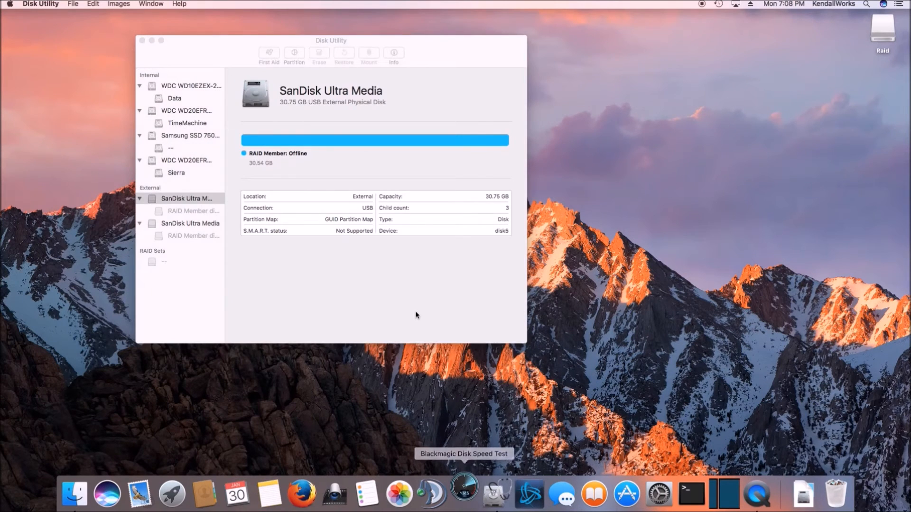
Relaunch Disk Speed Test and set the Raid volume as the drive to benchmark
left_click(464, 493)
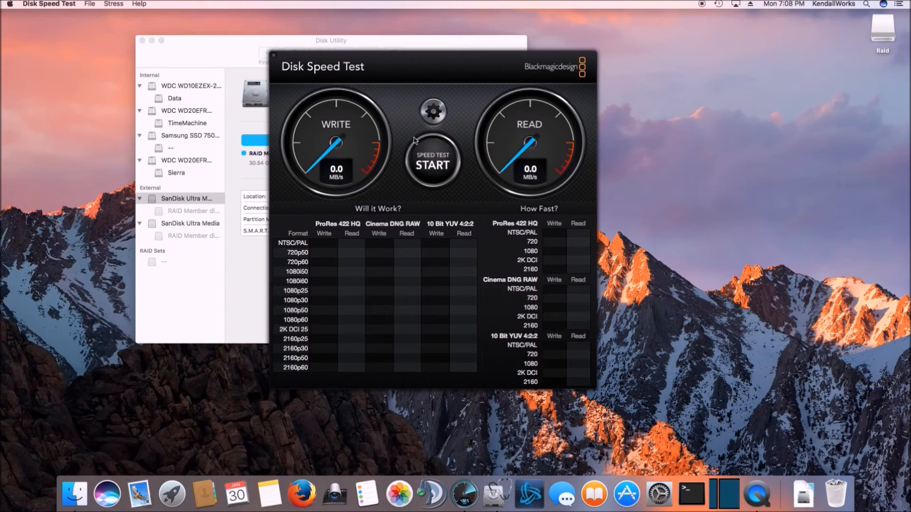
left_click(433, 111)
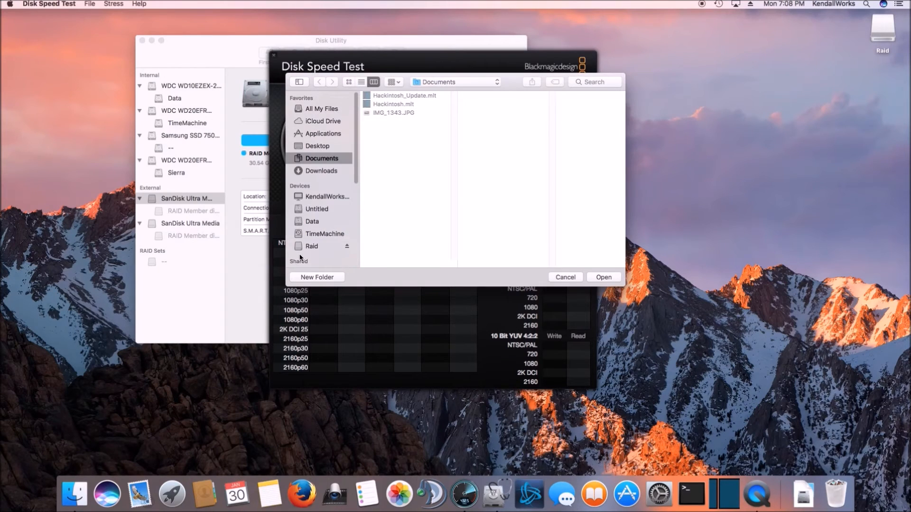
left_click(312, 245)
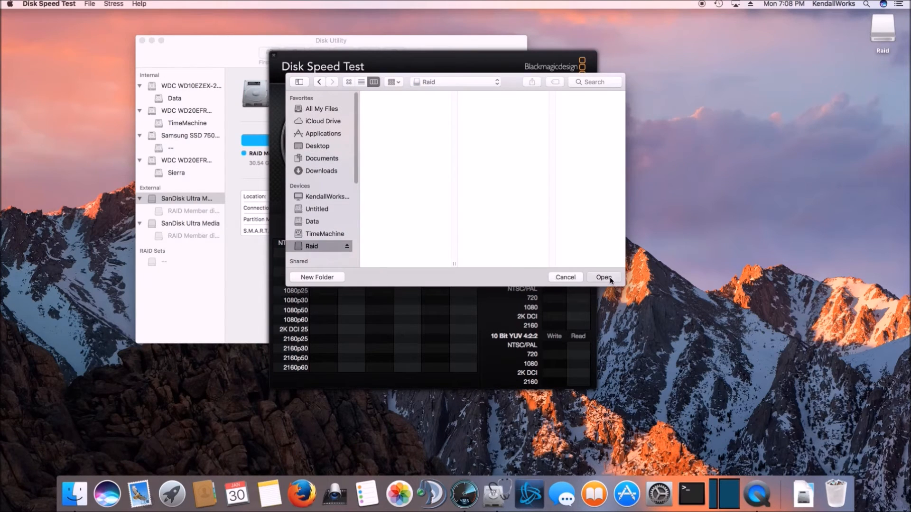
left_click(603, 277)
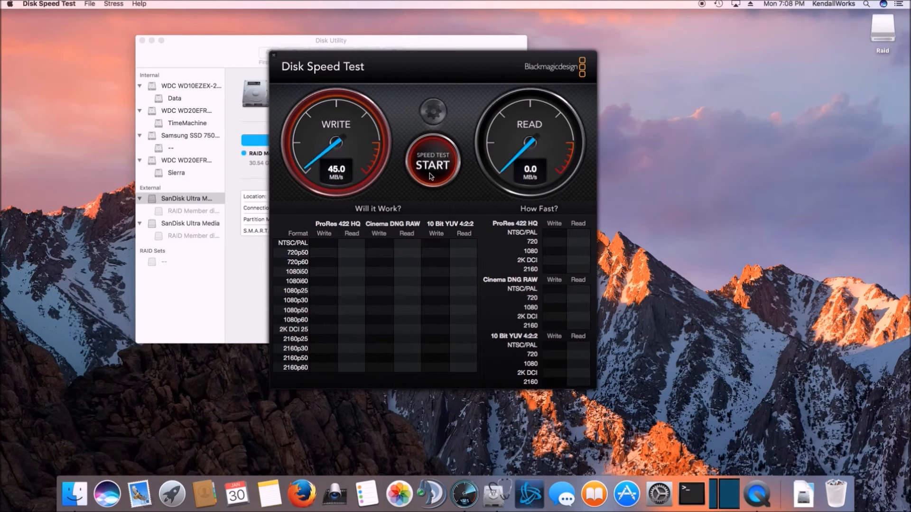
Run several write/read passes on Raid, reaching about 271 MB/s read, then stop the test
left_click(433, 164)
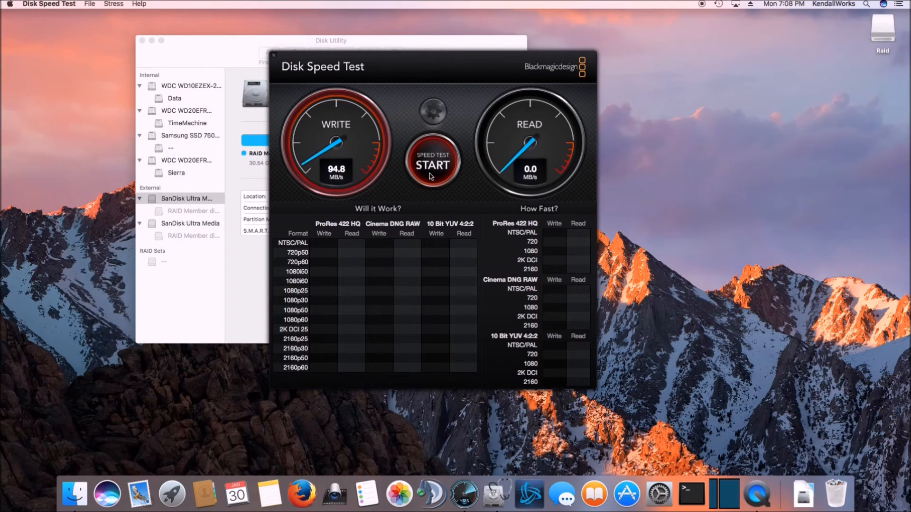
left_click(432, 165)
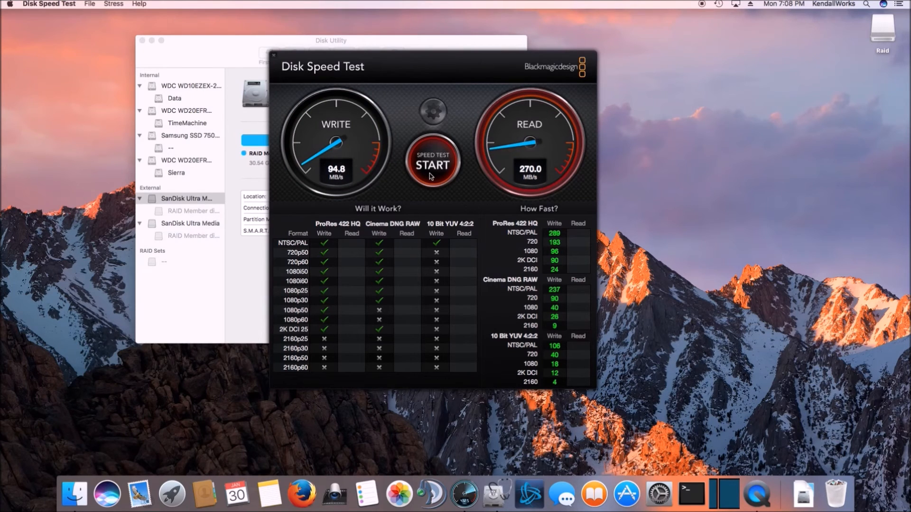
left_click(432, 164)
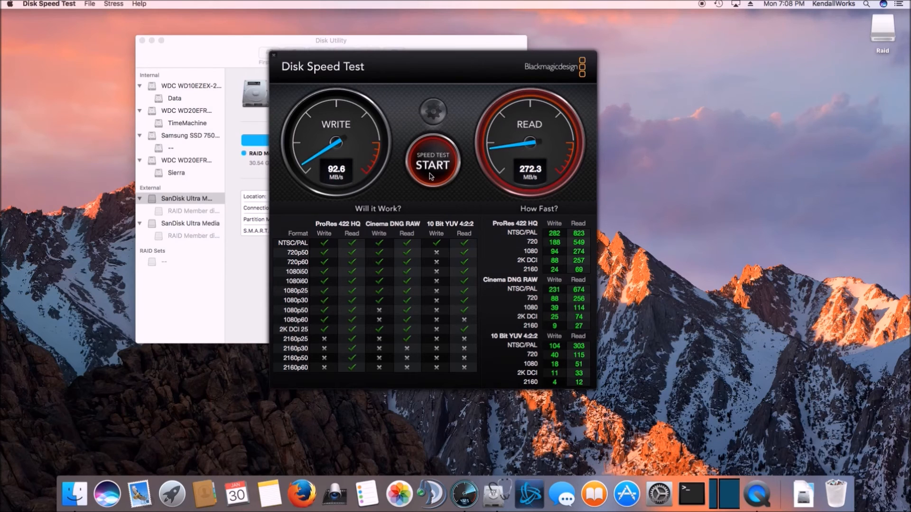
left_click(433, 164)
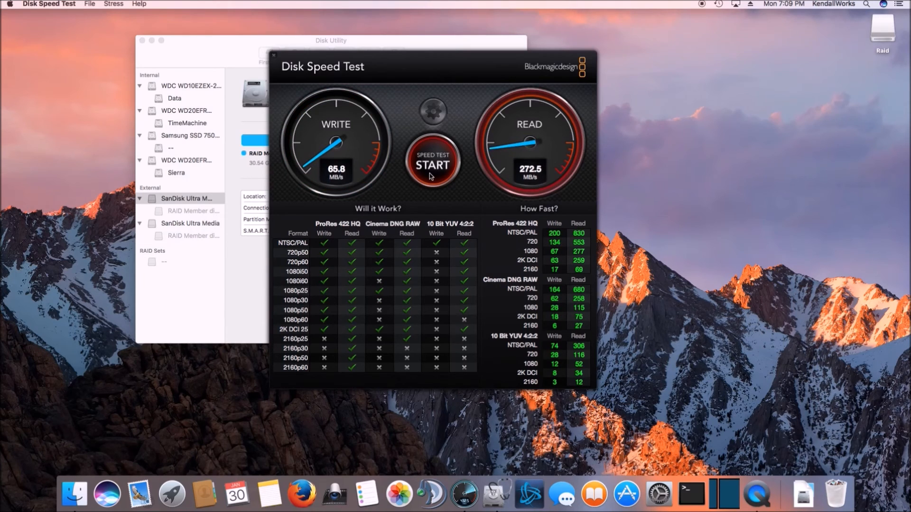
left_click(433, 165)
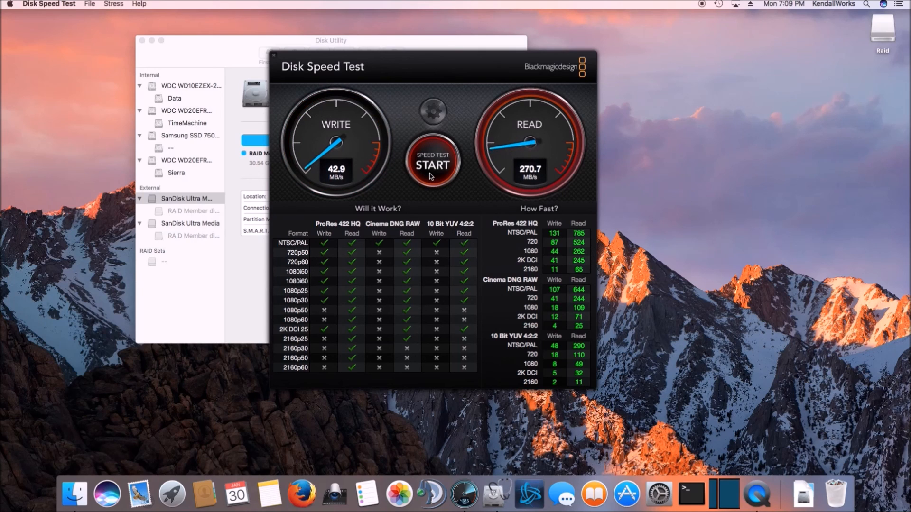
left_click(432, 163)
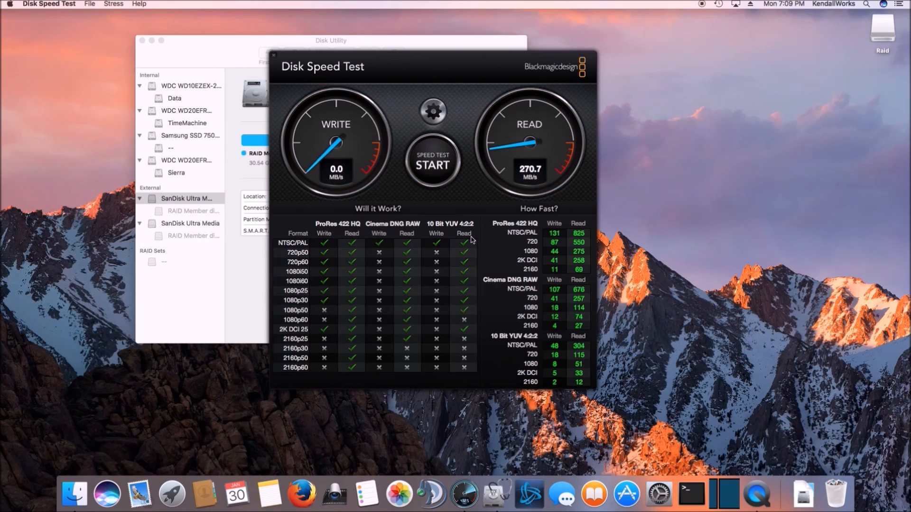